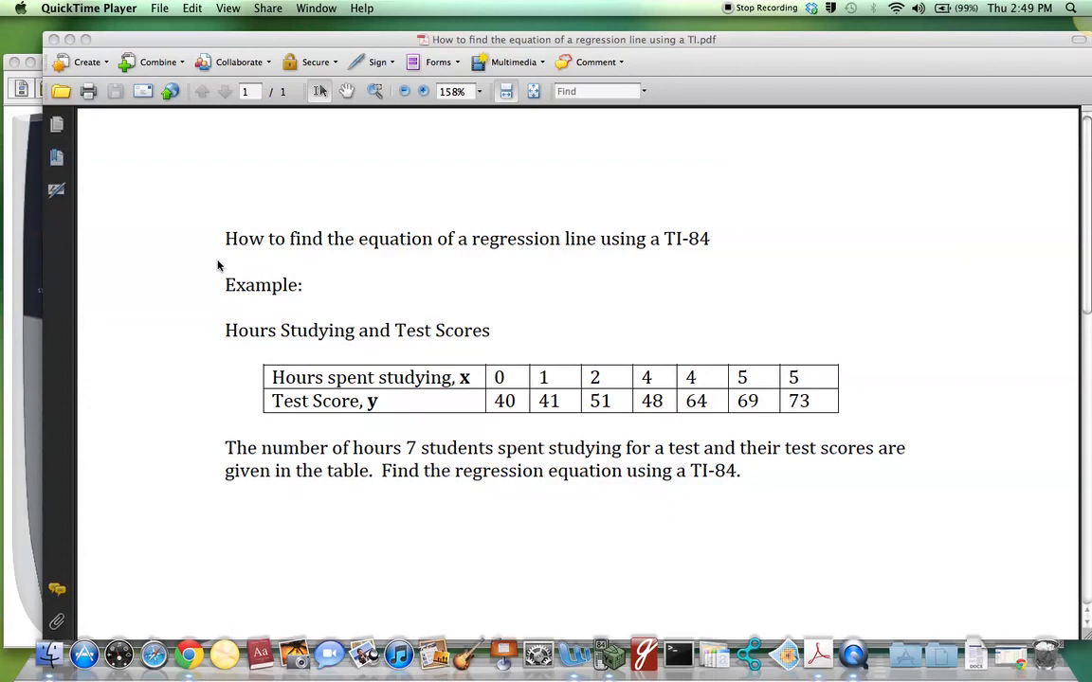
mouse_move(266, 471)
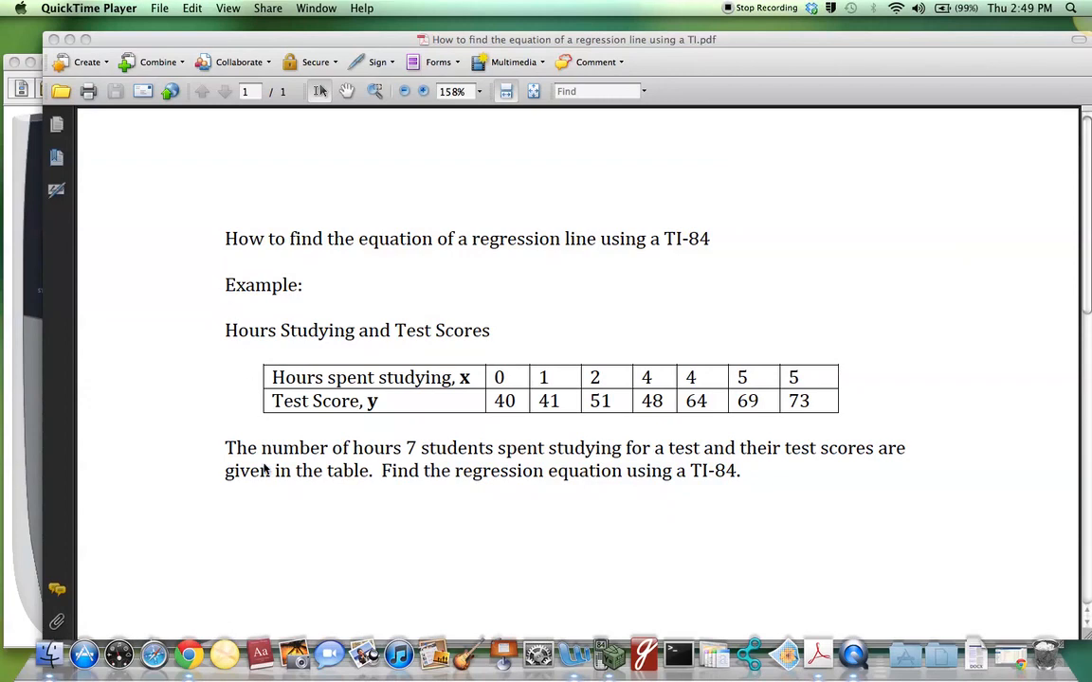
mouse_move(502, 463)
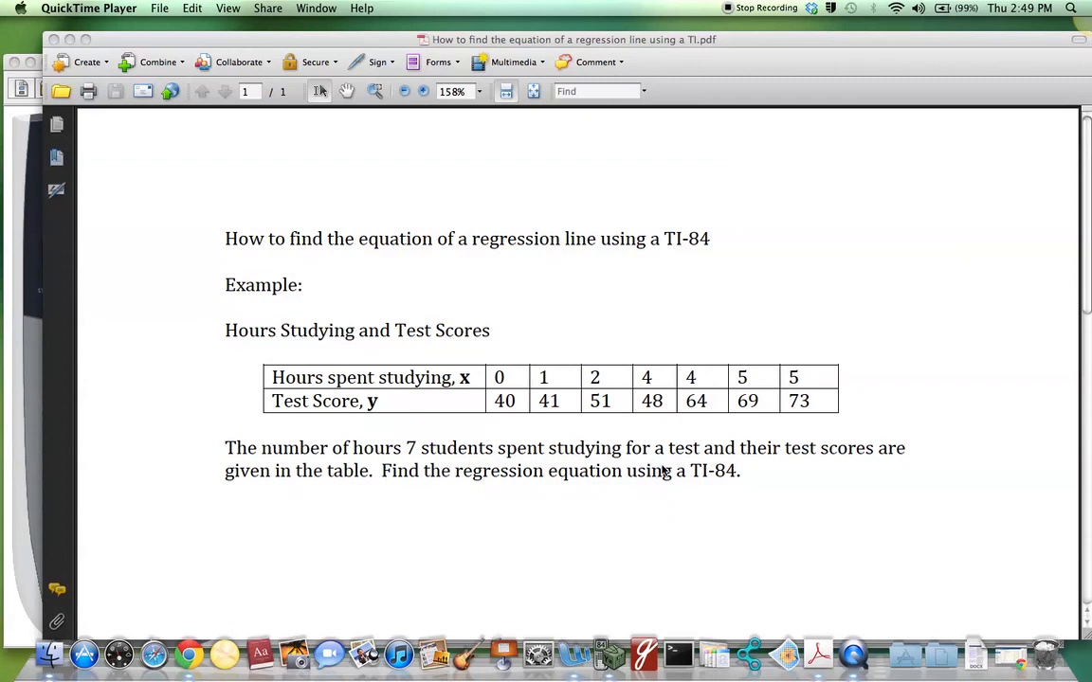
mouse_move(369, 501)
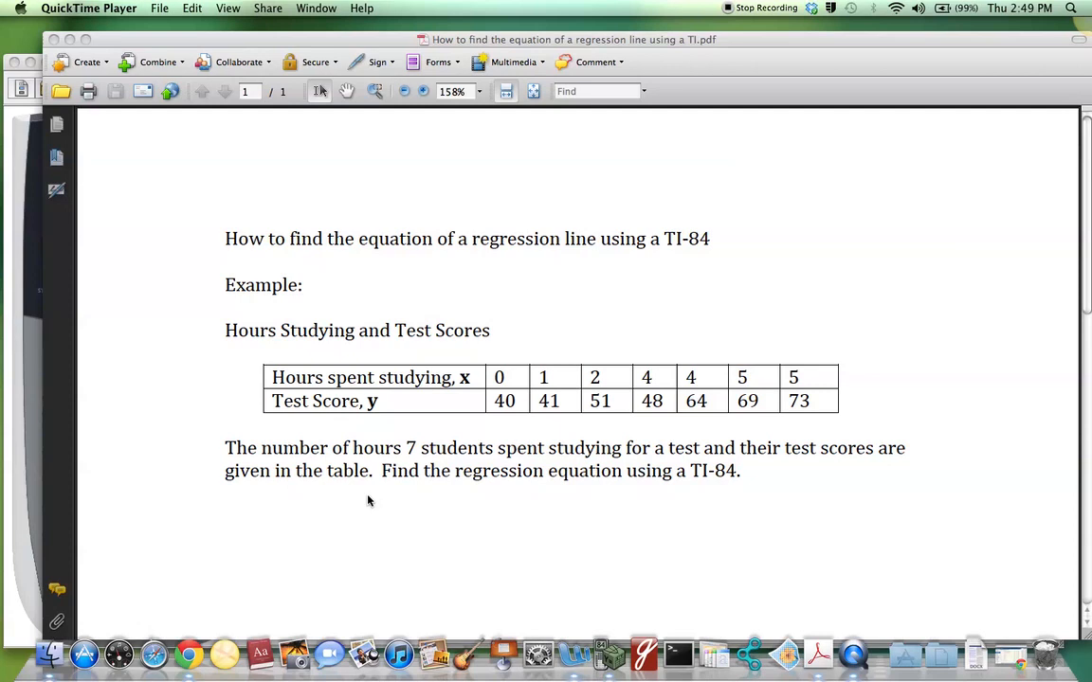
mouse_move(537, 479)
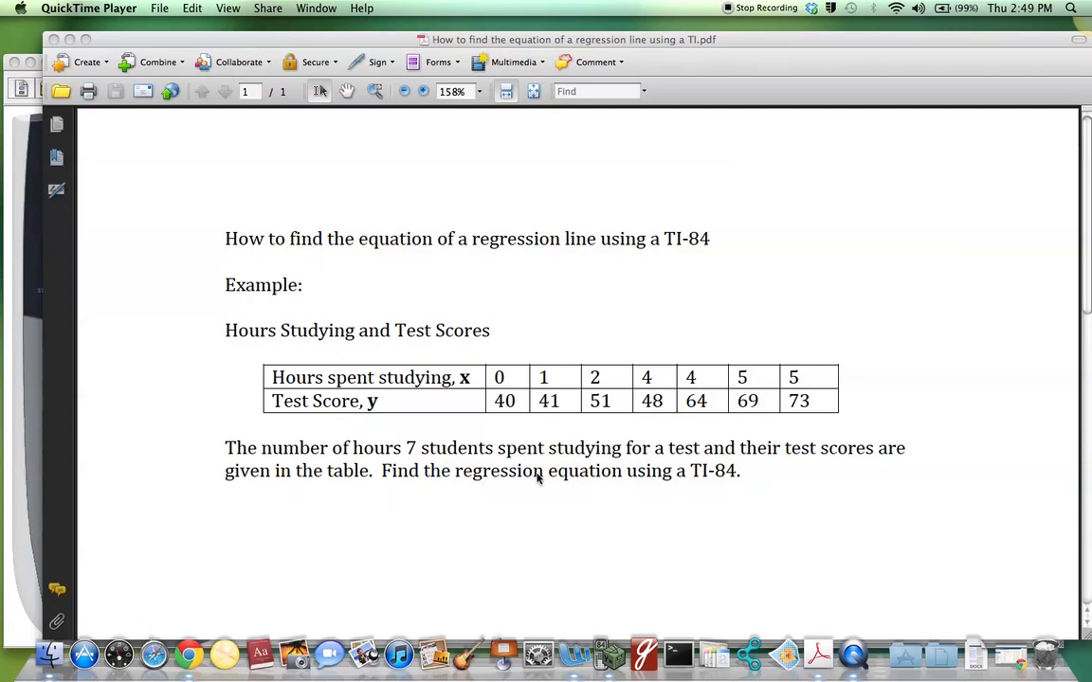
mouse_move(662, 481)
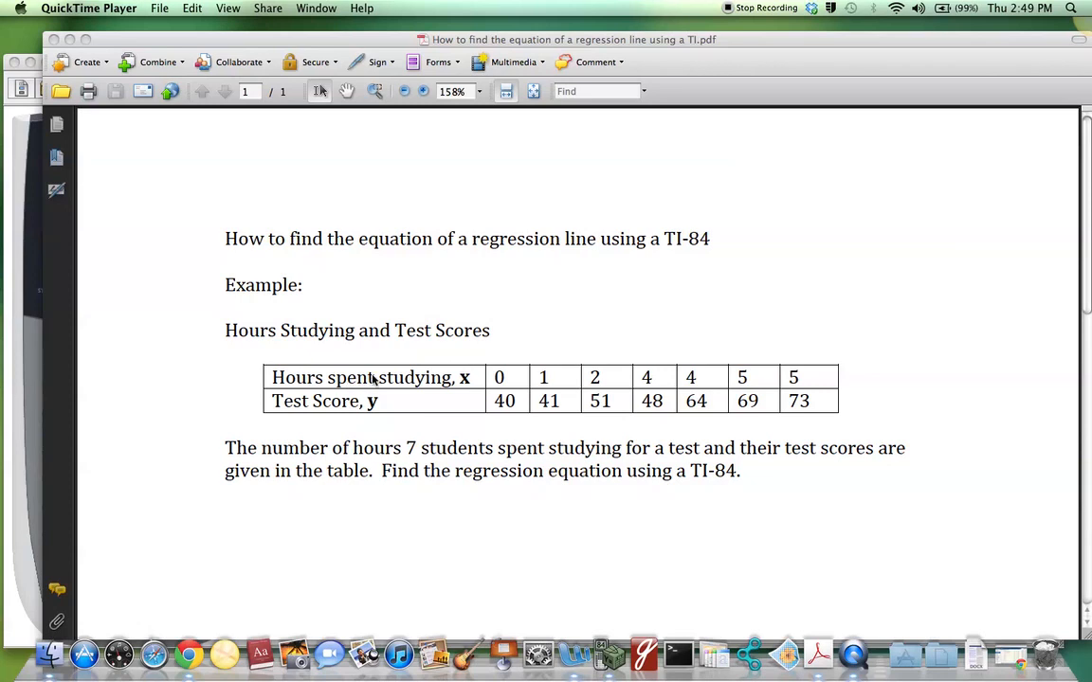
mouse_move(474, 368)
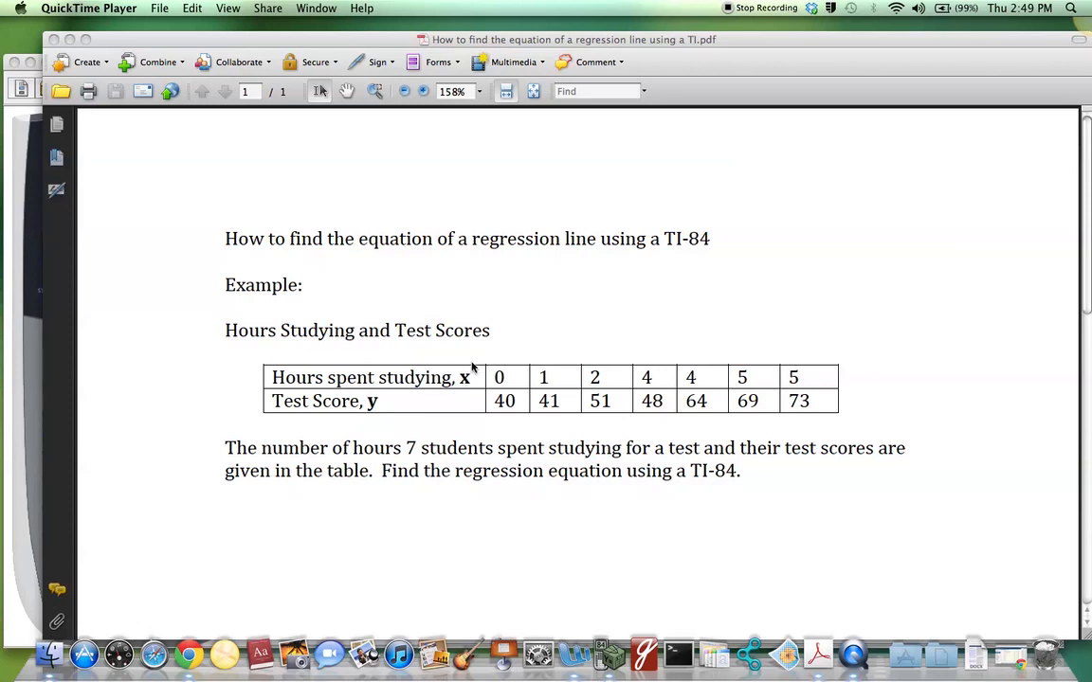
mouse_move(323, 422)
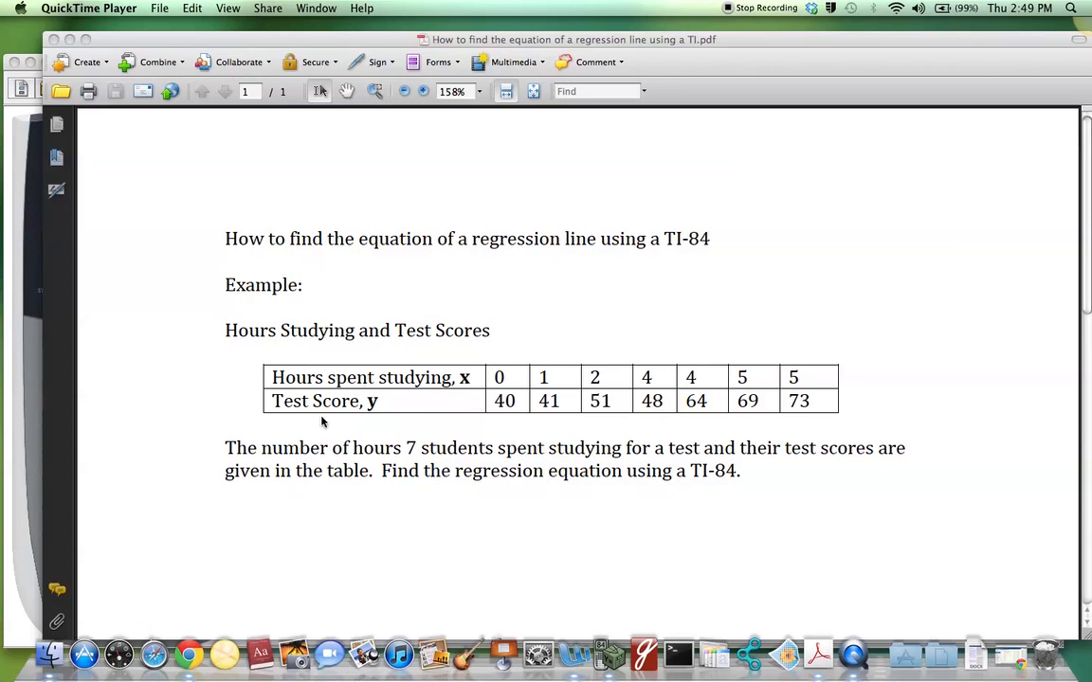
mouse_move(367, 414)
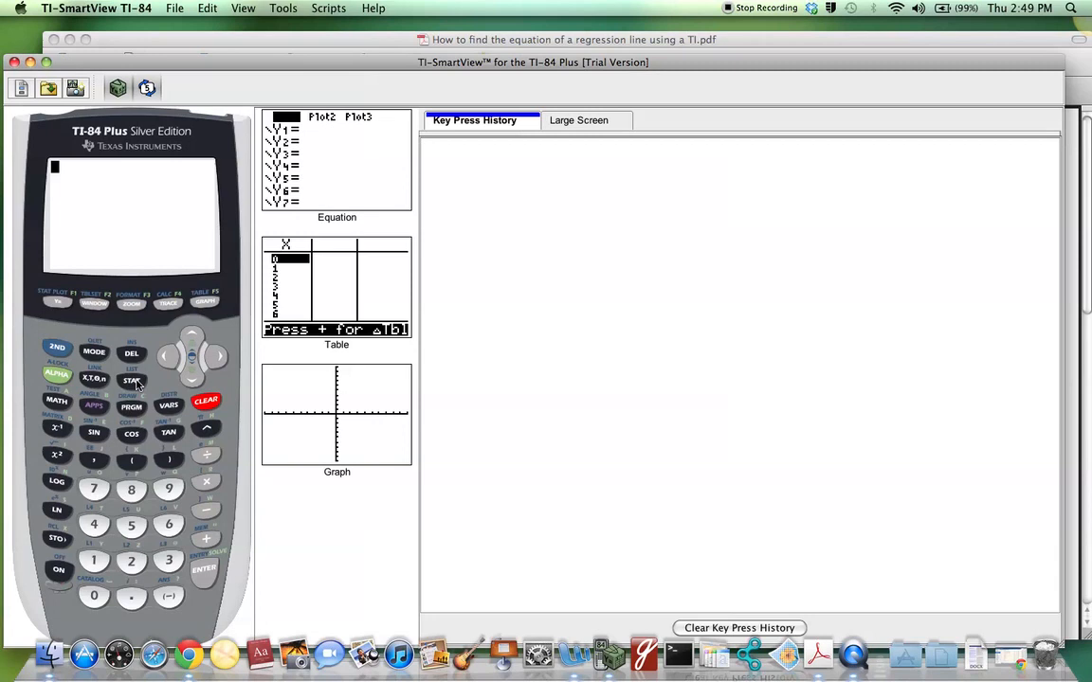
Open the STAT list editor and enter hours 0, 1, 2 into L1
click(131, 380)
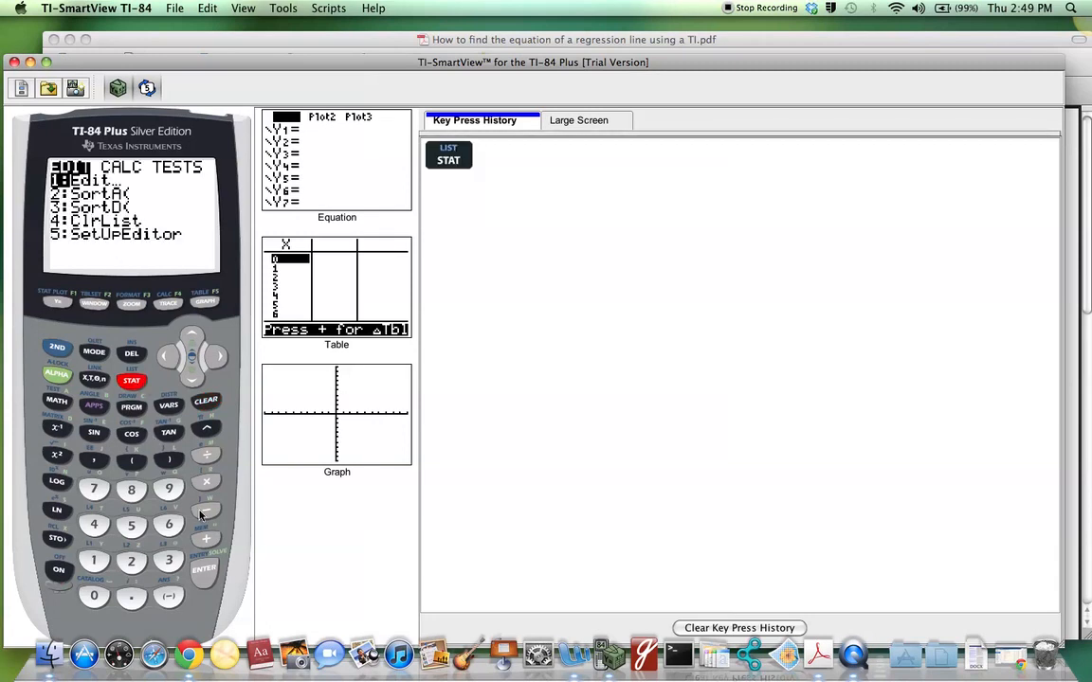
click(203, 569)
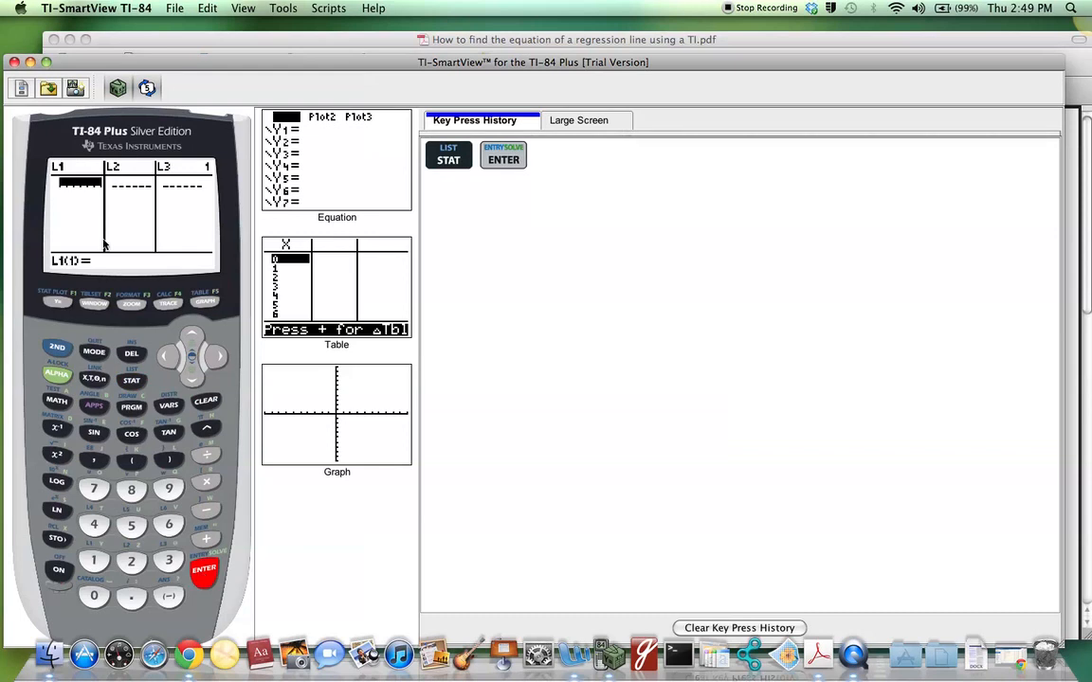
mouse_move(68, 245)
text(0)
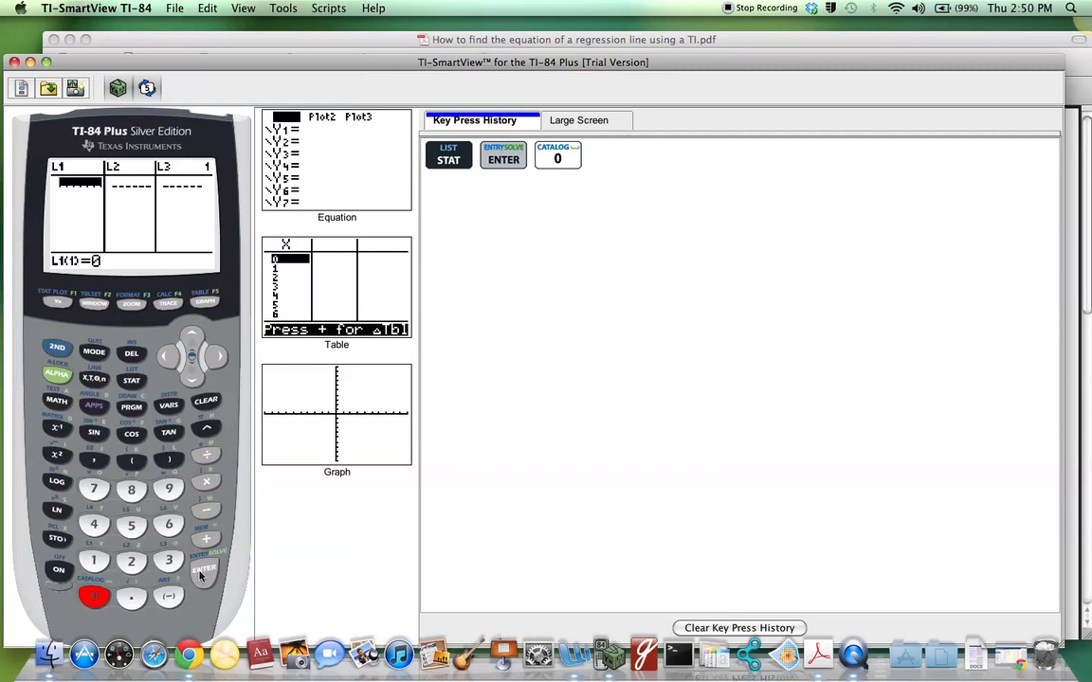
click(205, 572)
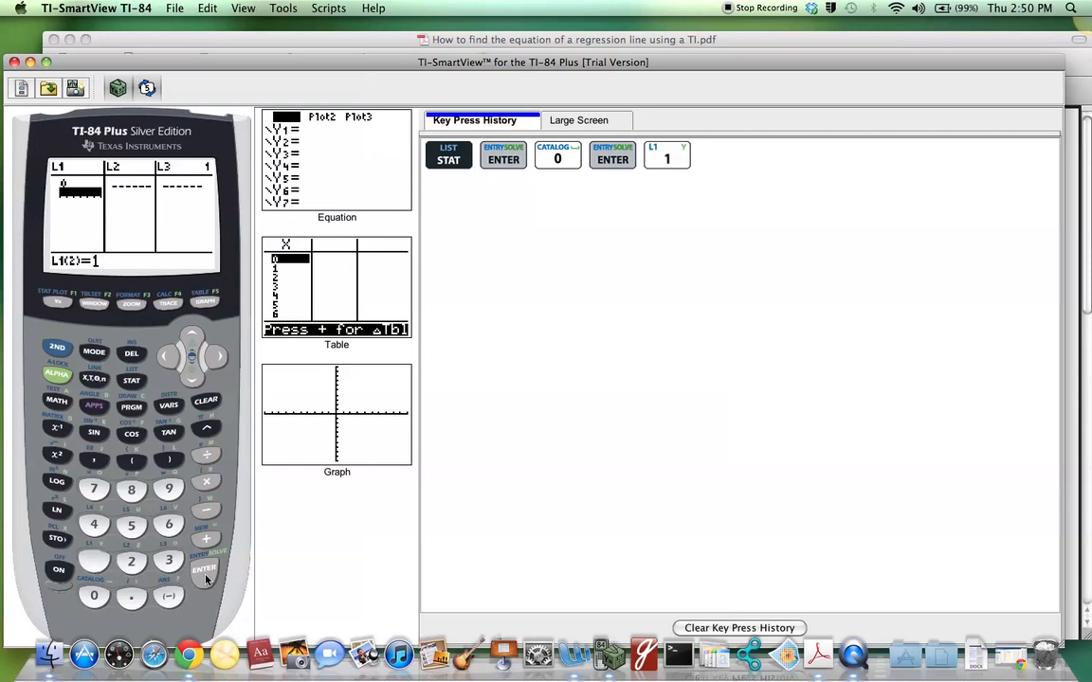
click(204, 570)
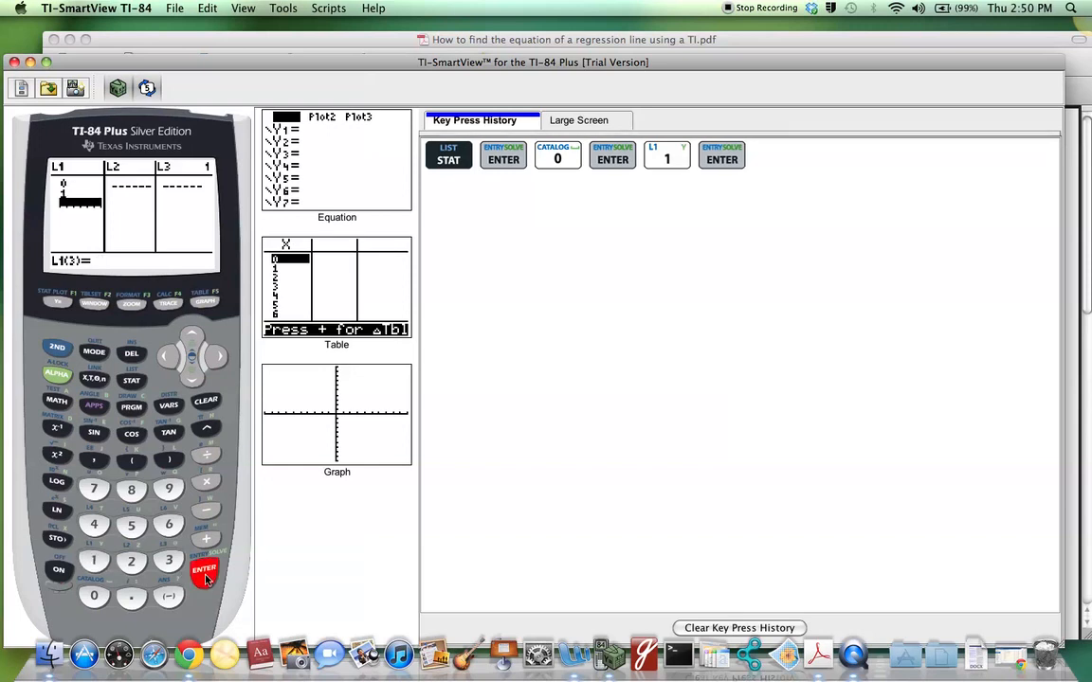
click(131, 560)
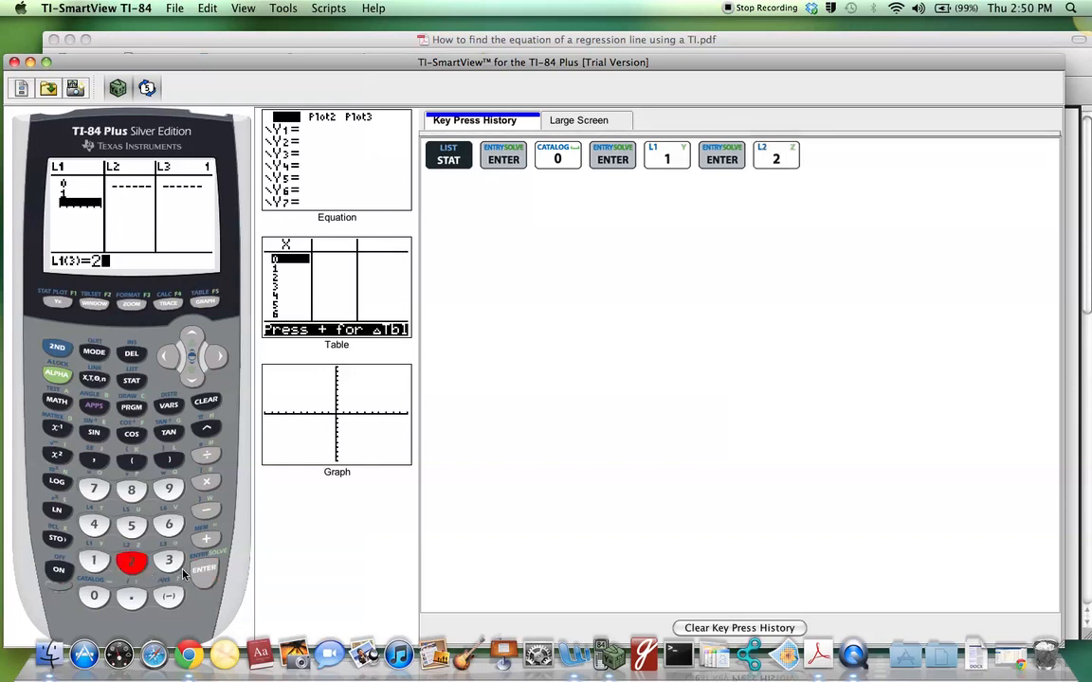
click(204, 571)
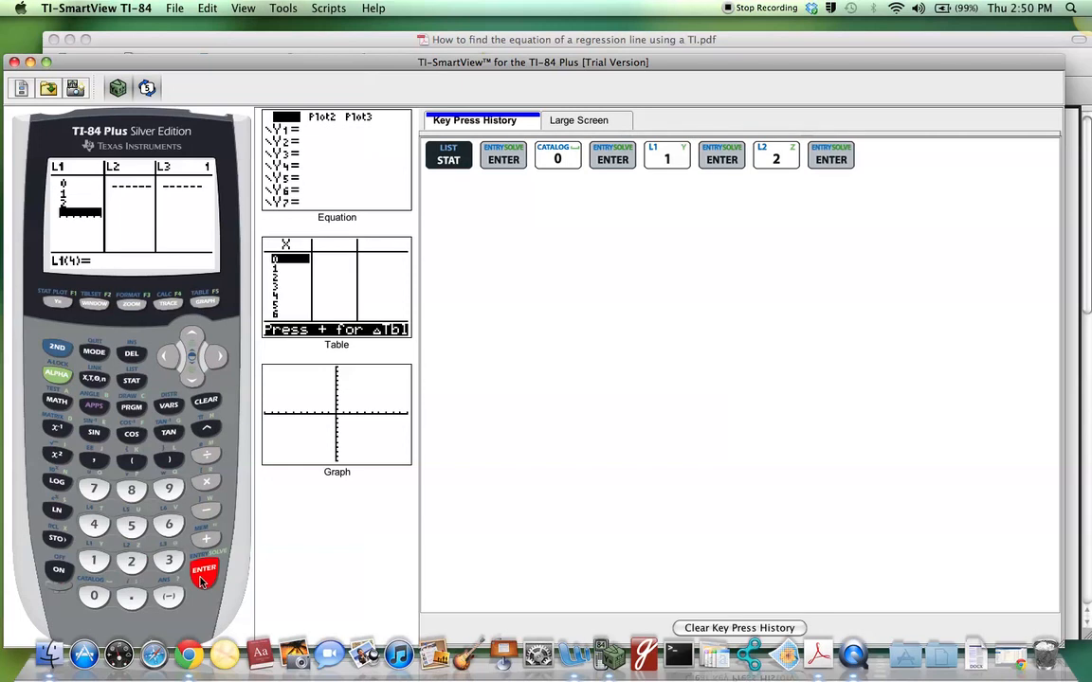
Enter the remaining hours values 4, 4, 5, 5 into L1
click(94, 525)
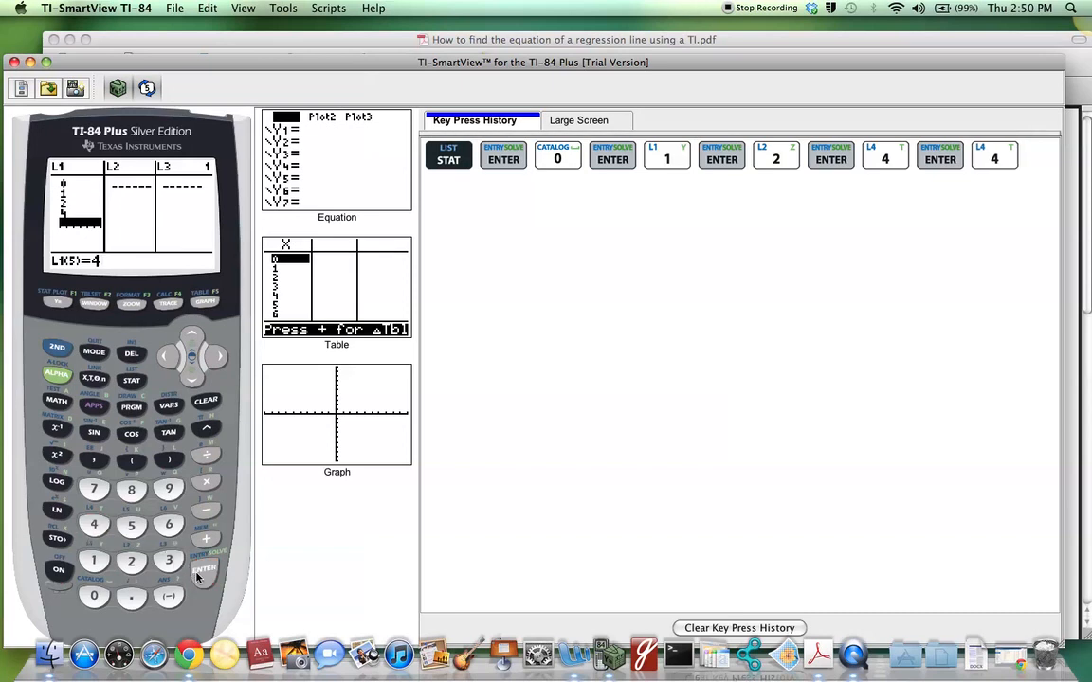
click(205, 568)
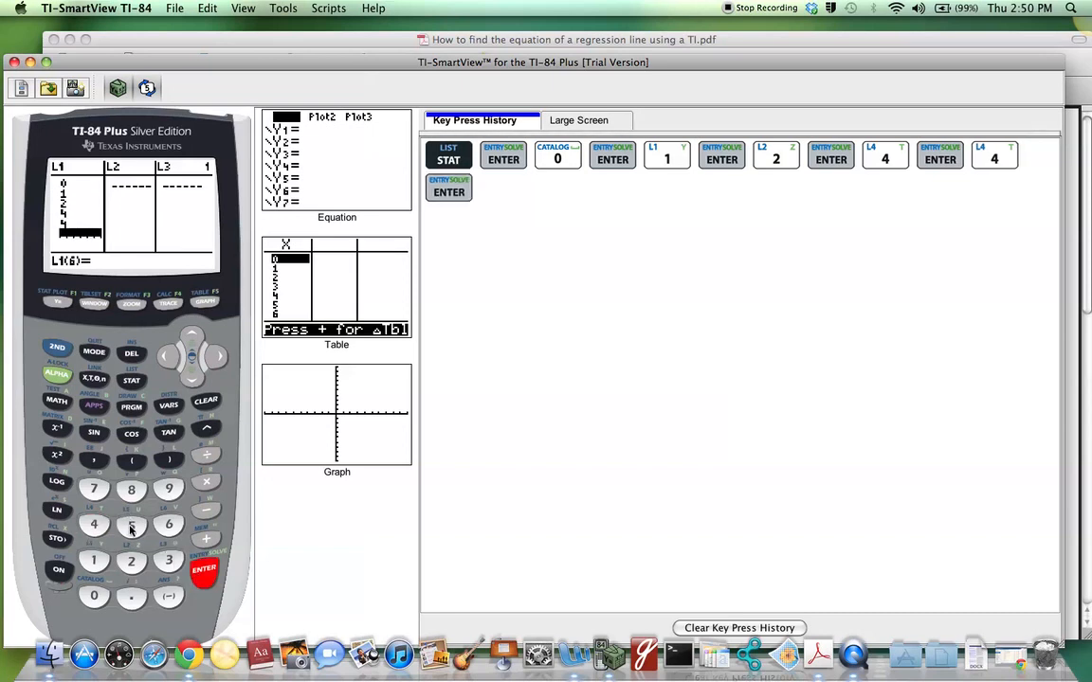
click(204, 569)
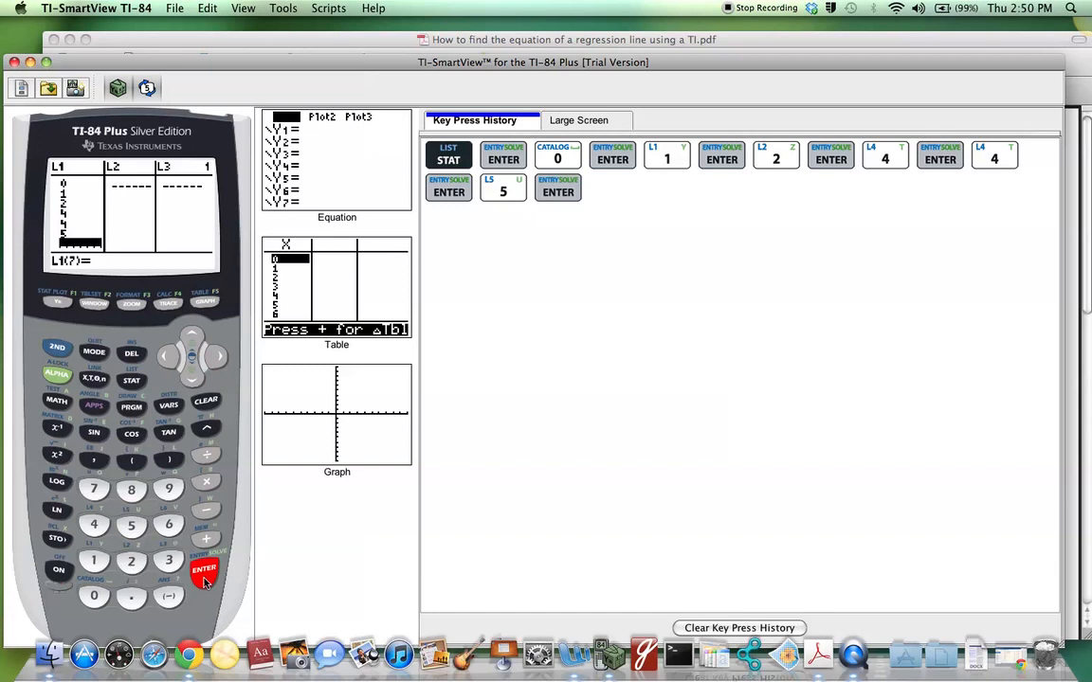
click(130, 524)
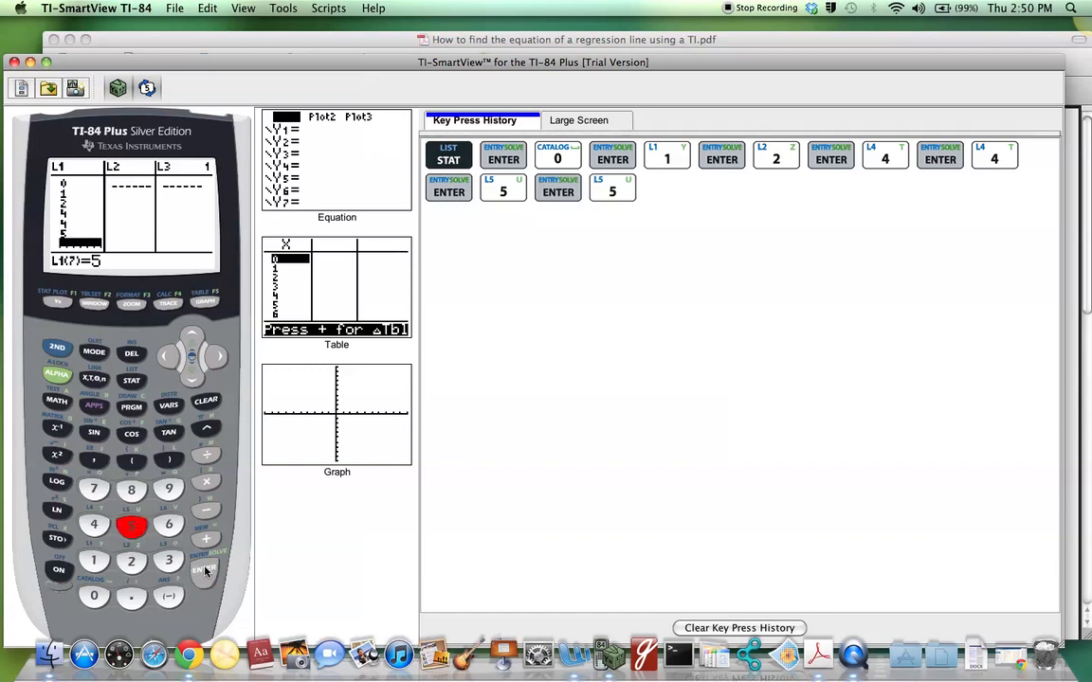
click(204, 569)
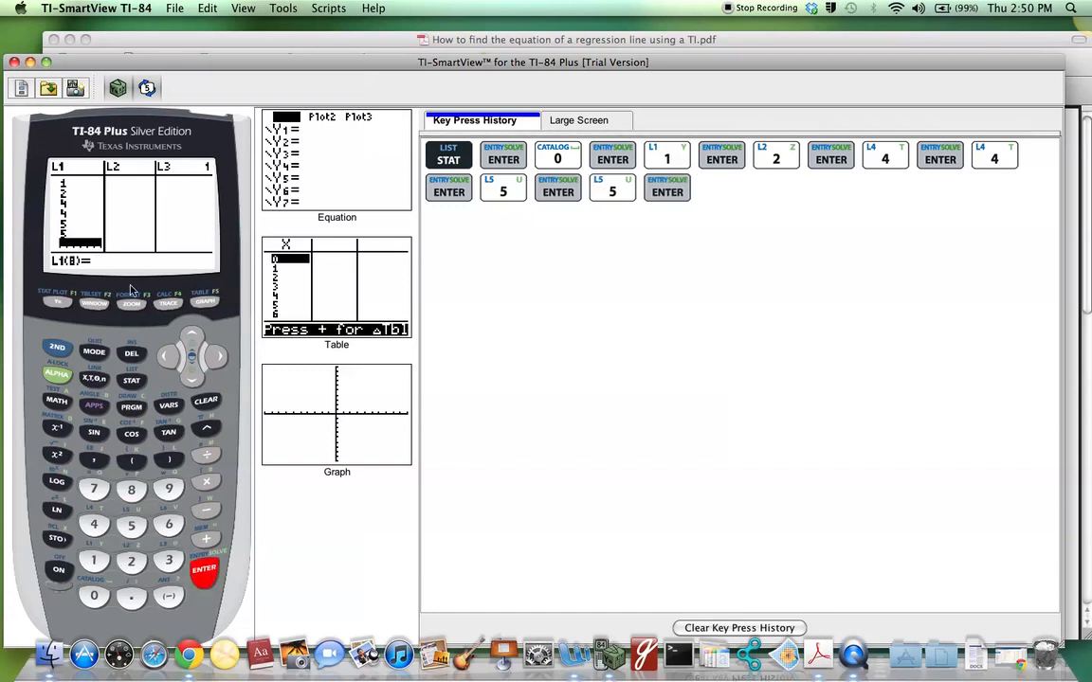
mouse_move(120, 197)
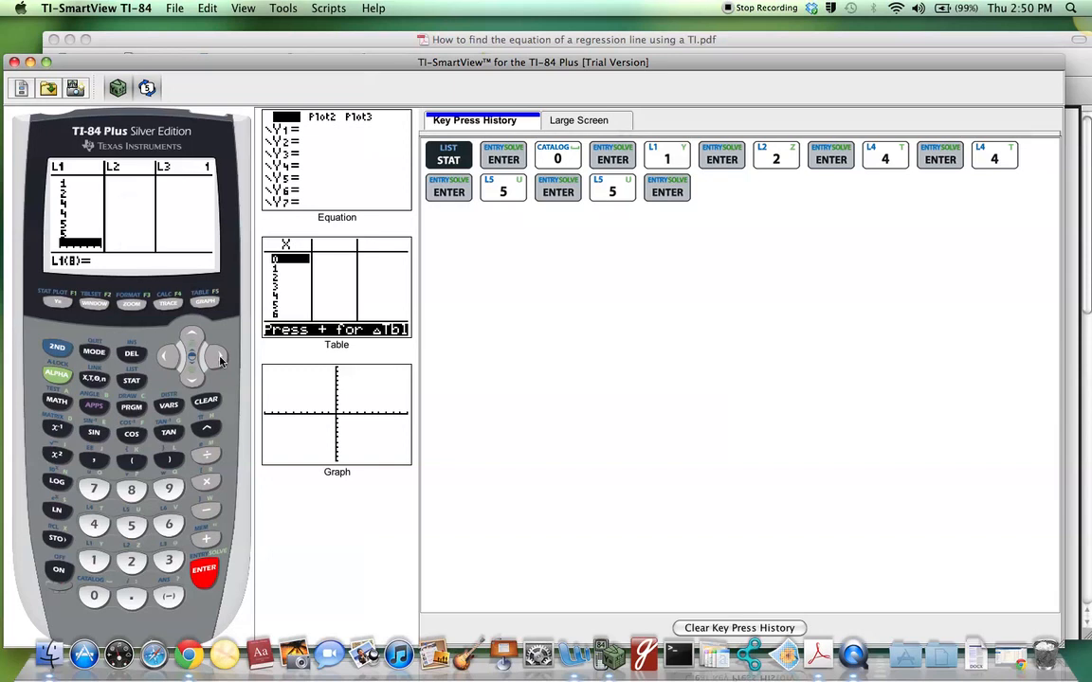
Enter the test scores 40, 41, 51, 48, 64, 69, 73 into L2
click(216, 355)
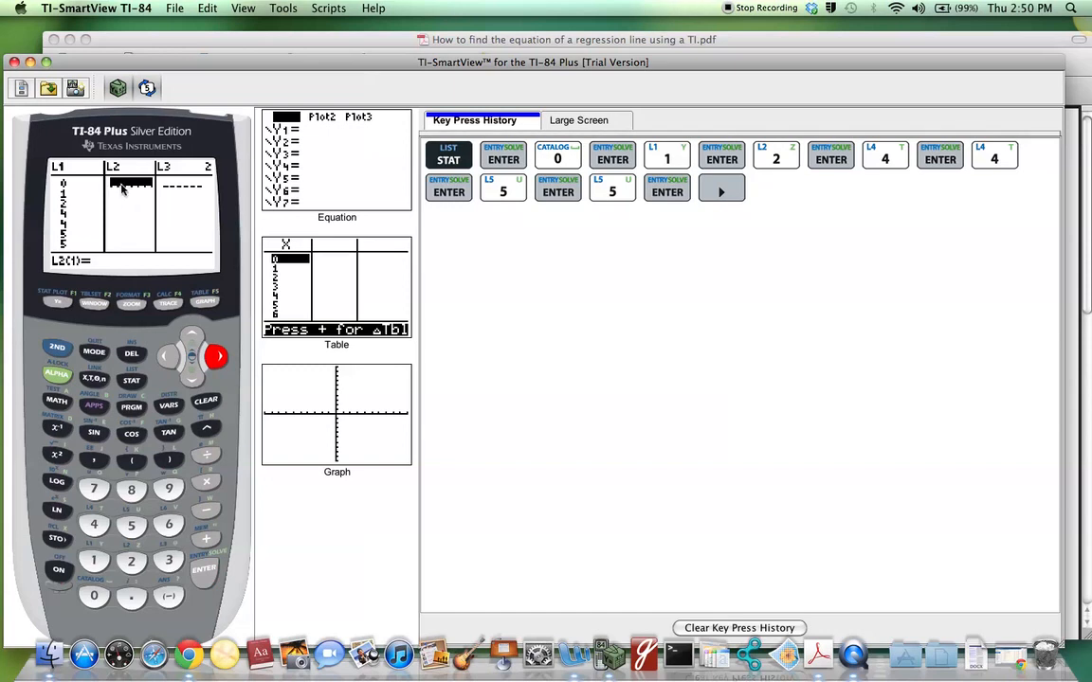
mouse_move(134, 194)
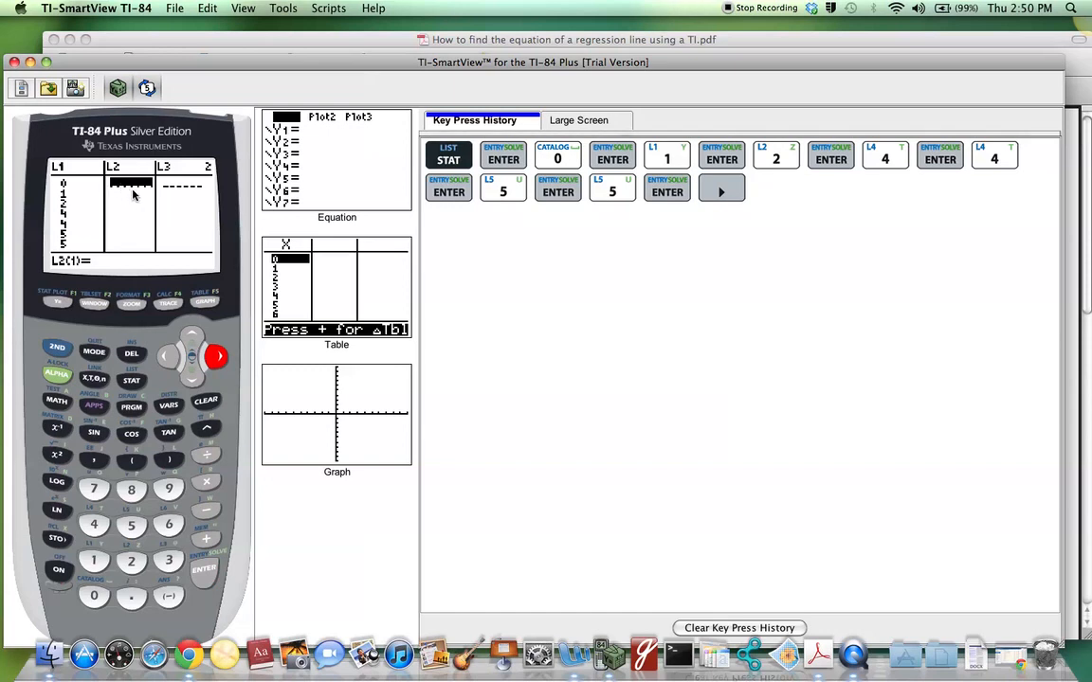
mouse_move(69, 190)
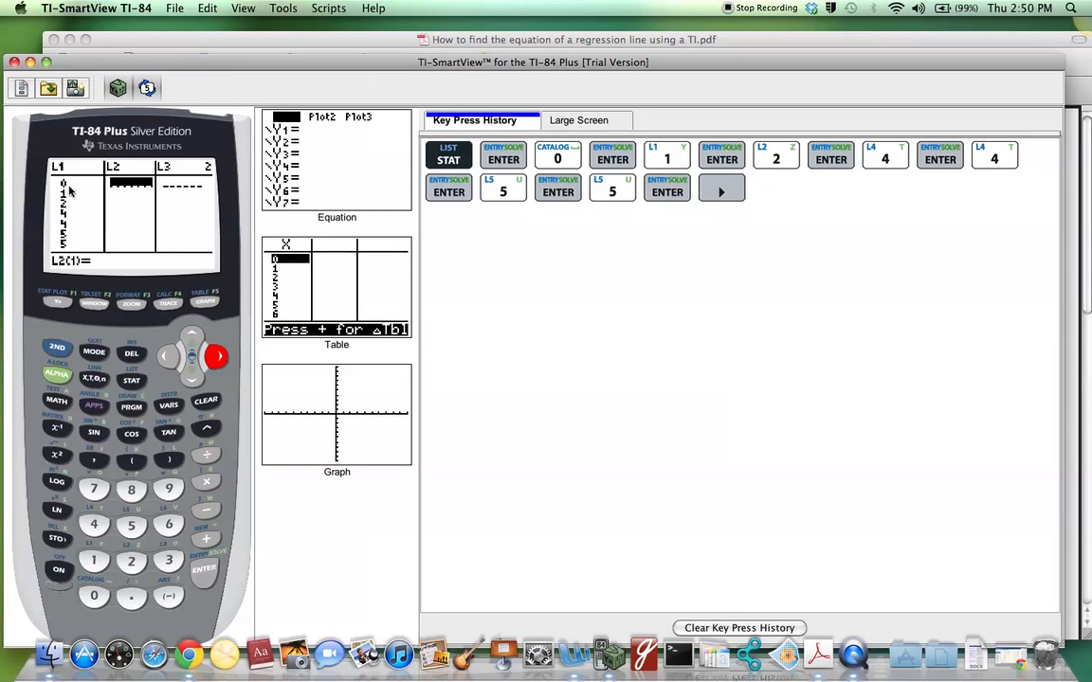
mouse_move(120, 188)
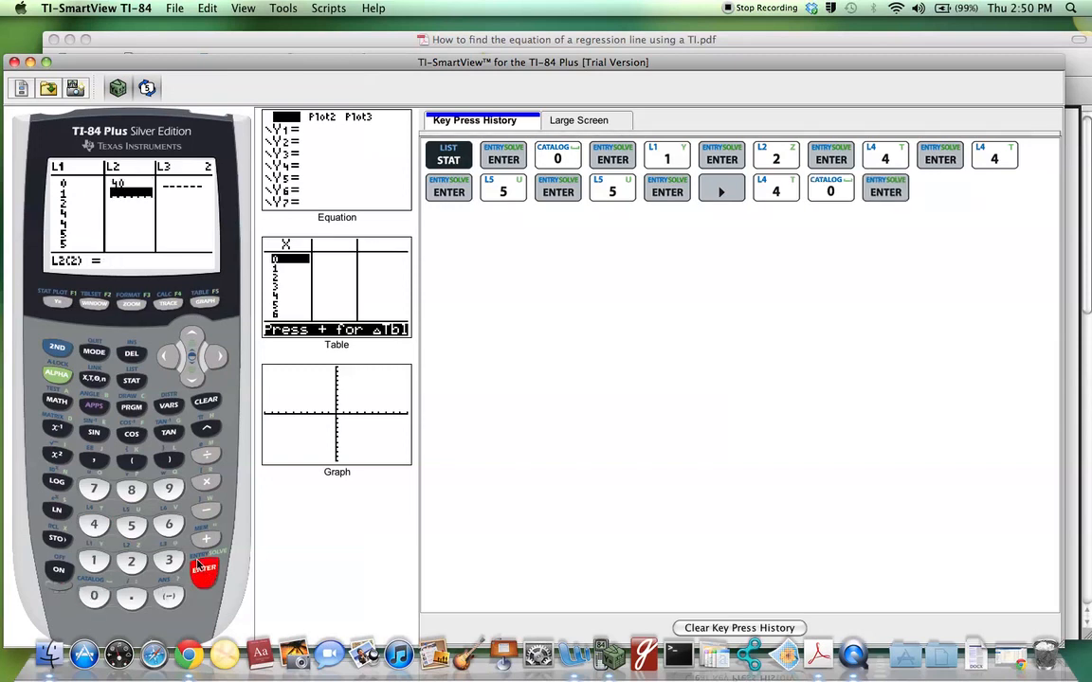
click(94, 525)
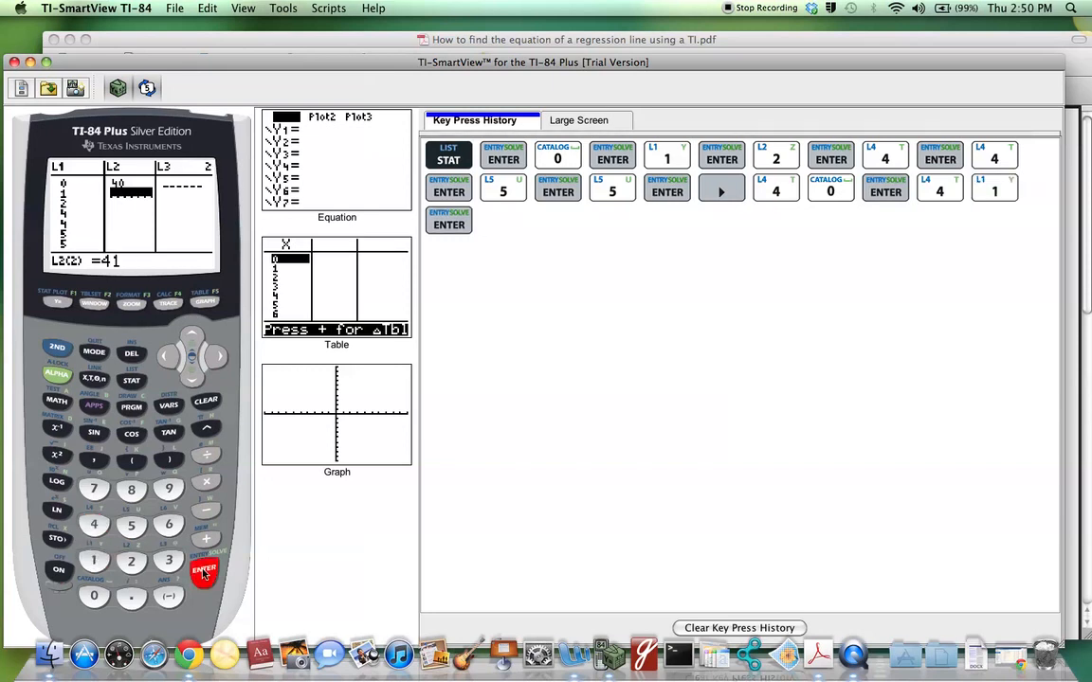
click(204, 571)
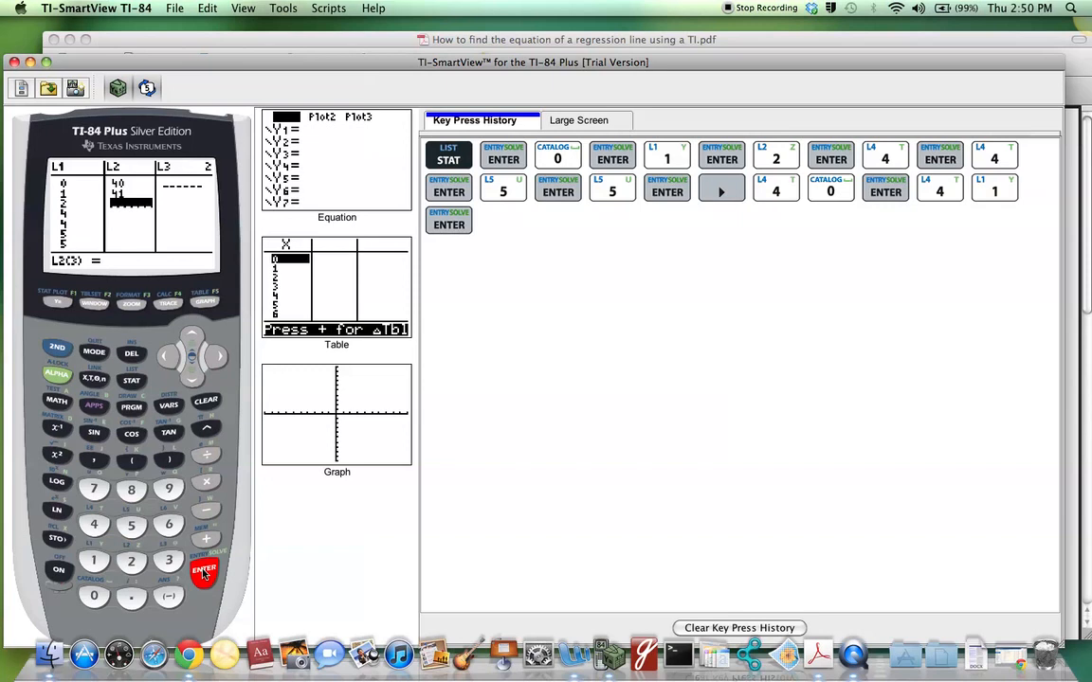
click(131, 526)
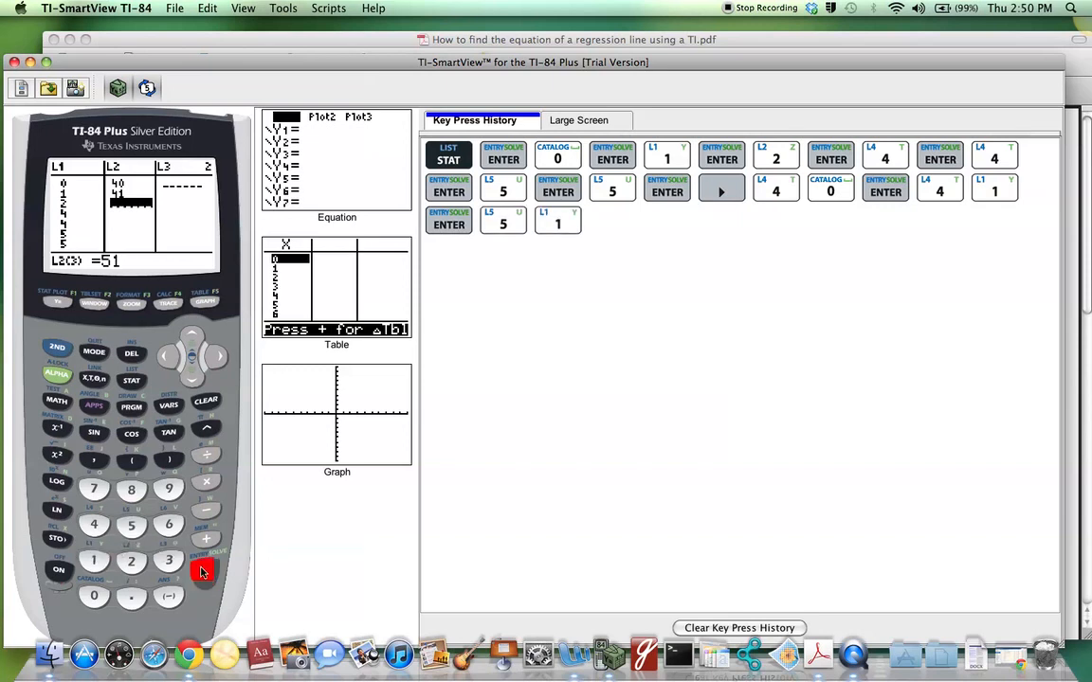
click(203, 572)
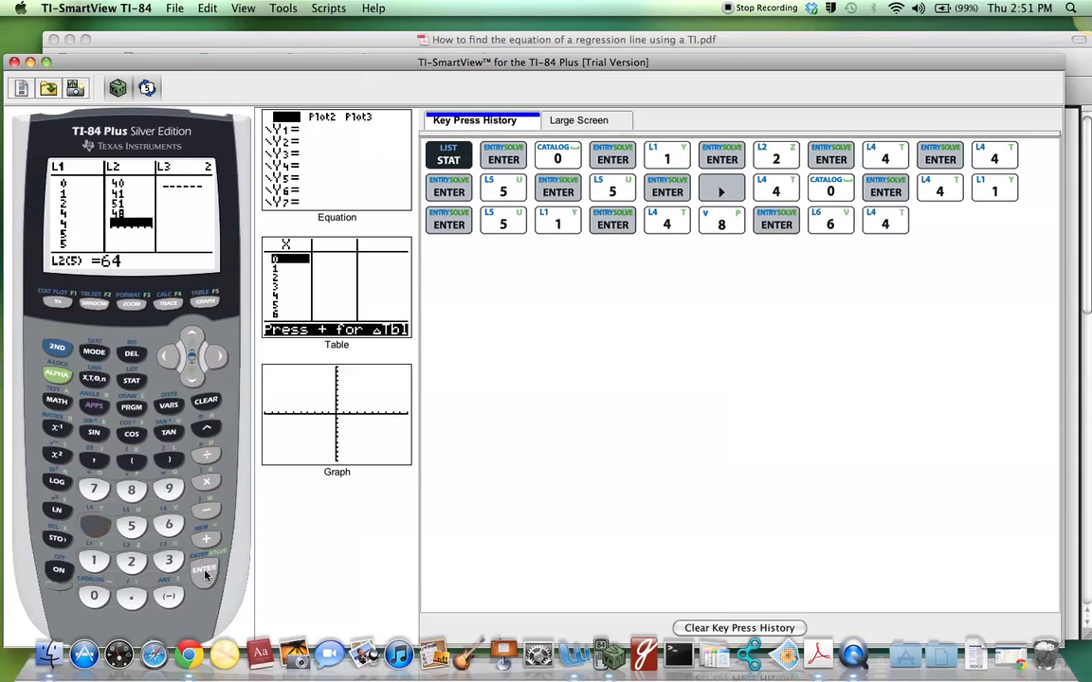
click(204, 569)
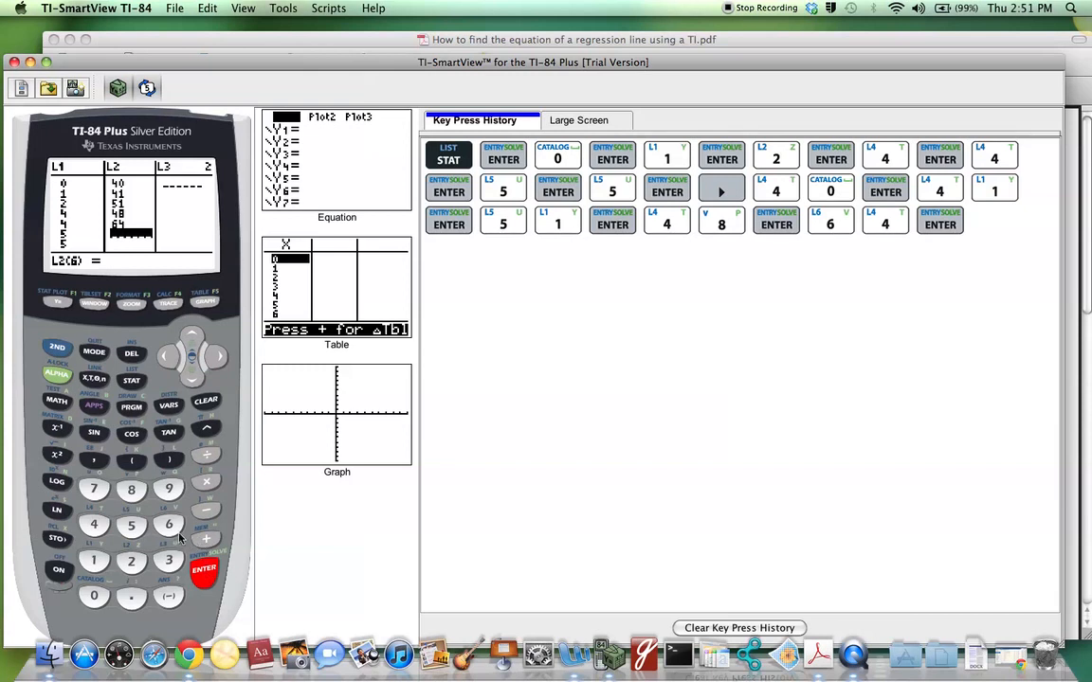
click(203, 569)
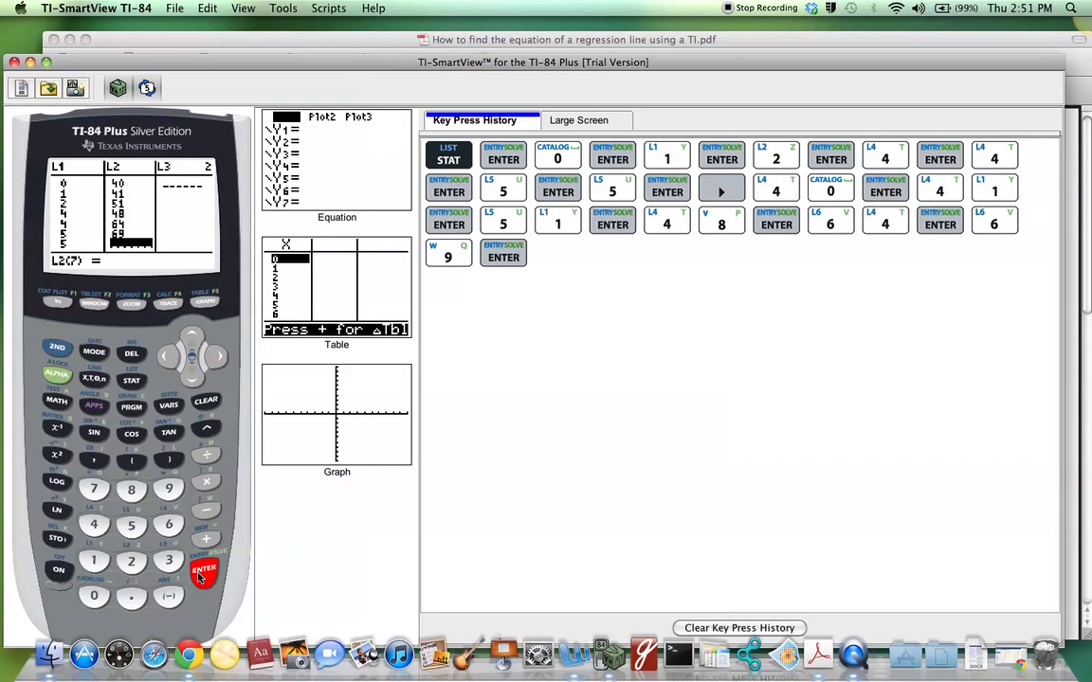
click(94, 489)
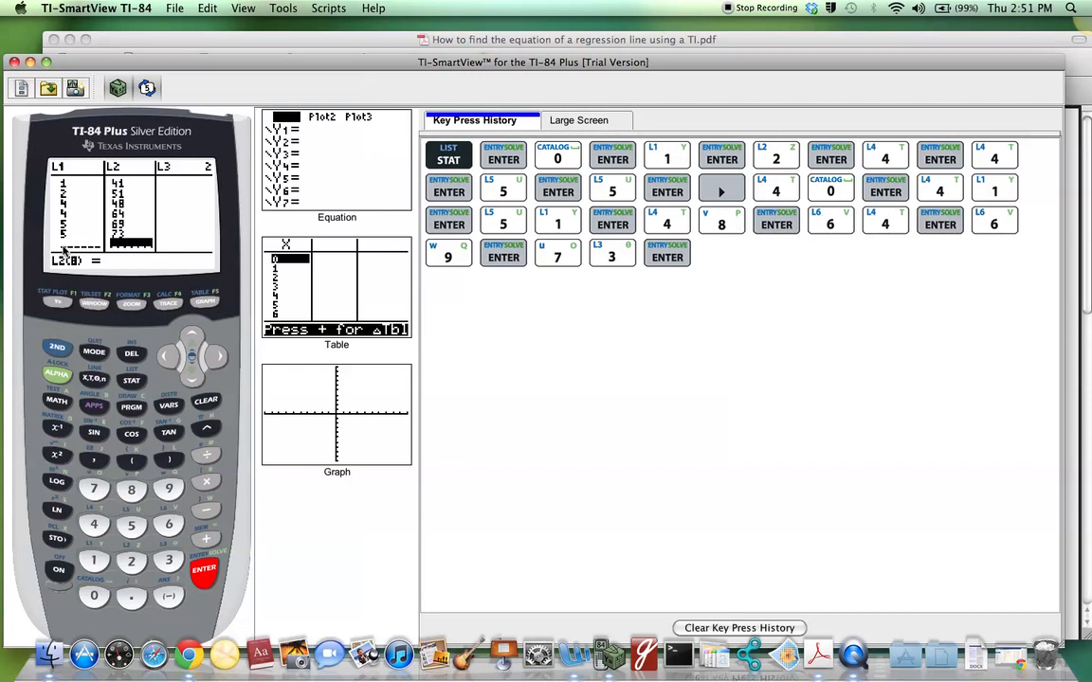
mouse_move(144, 239)
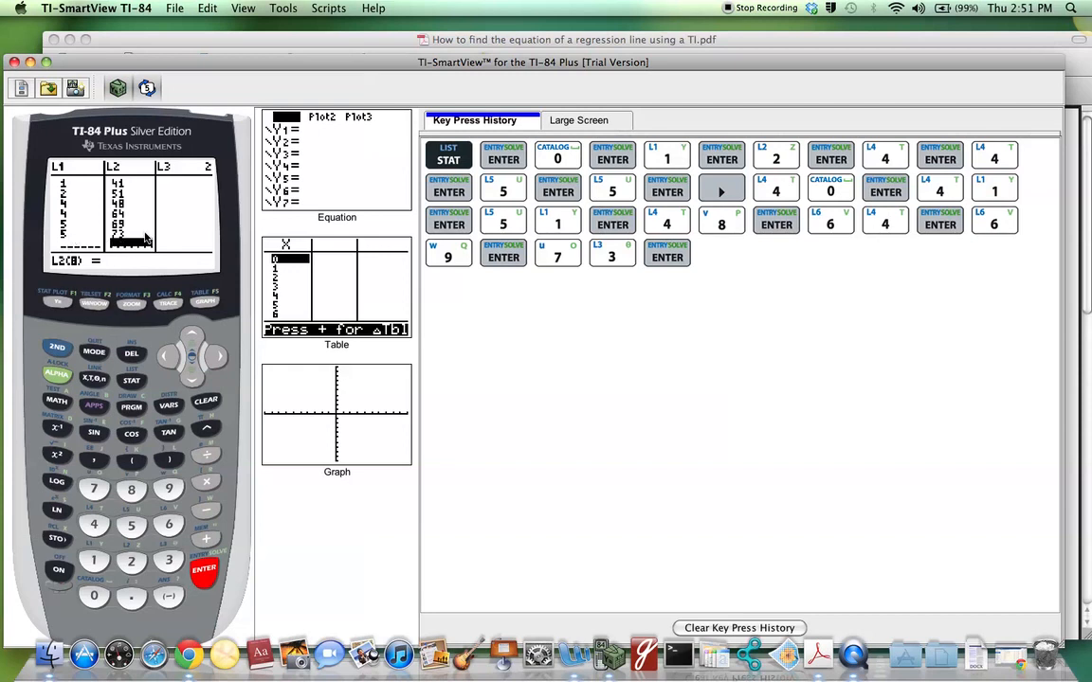
mouse_move(189, 339)
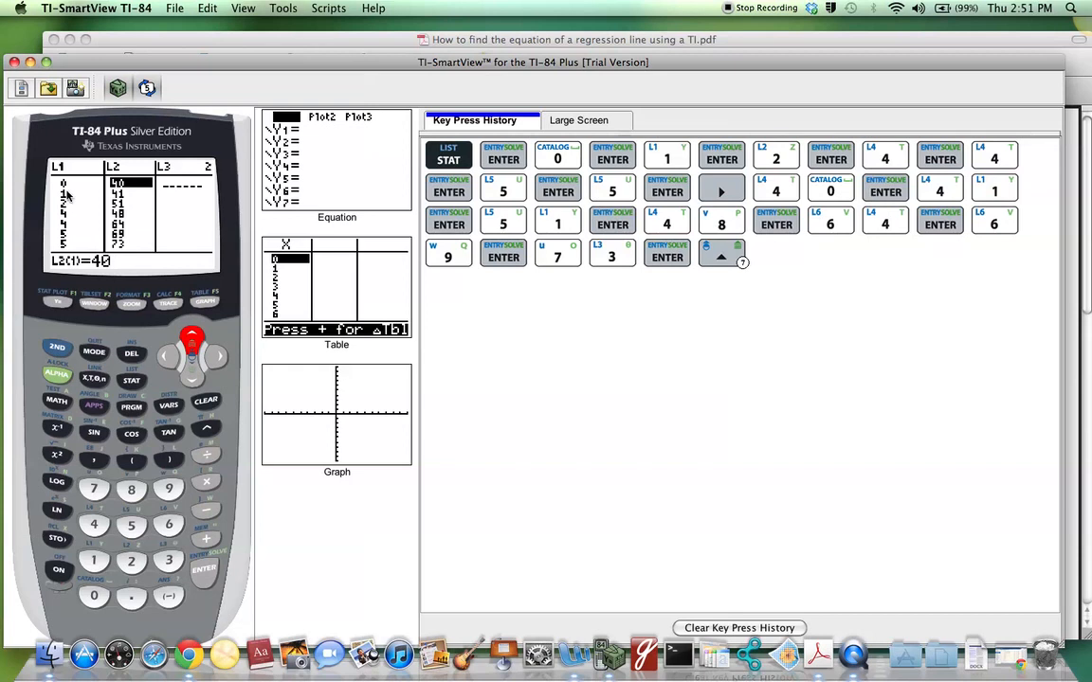
mouse_move(121, 193)
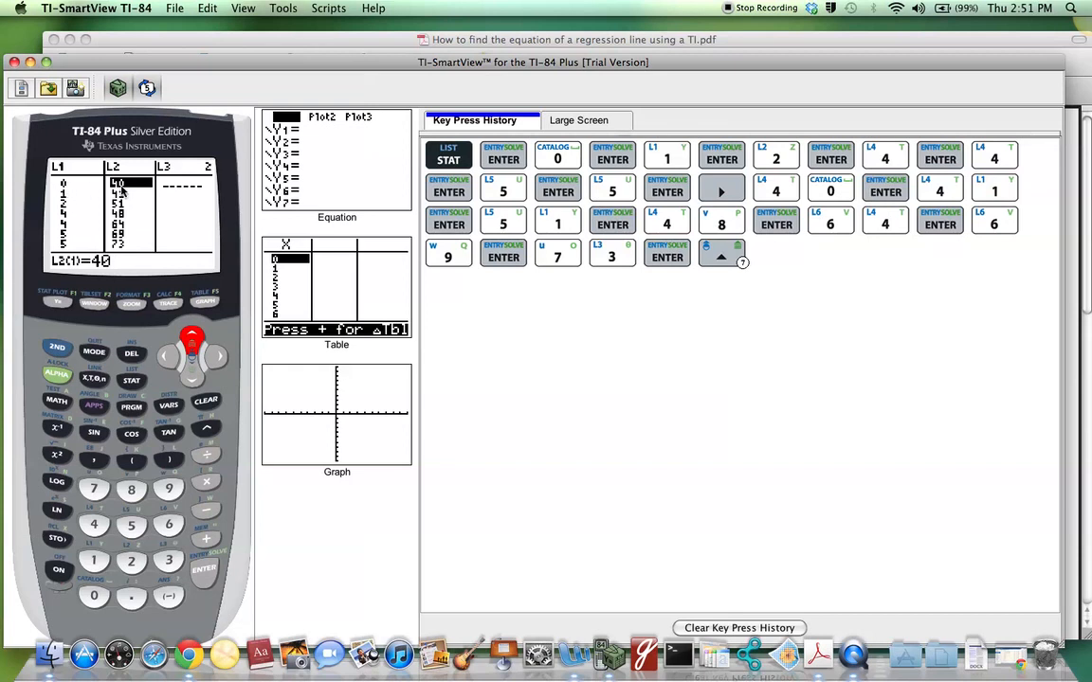
mouse_move(123, 190)
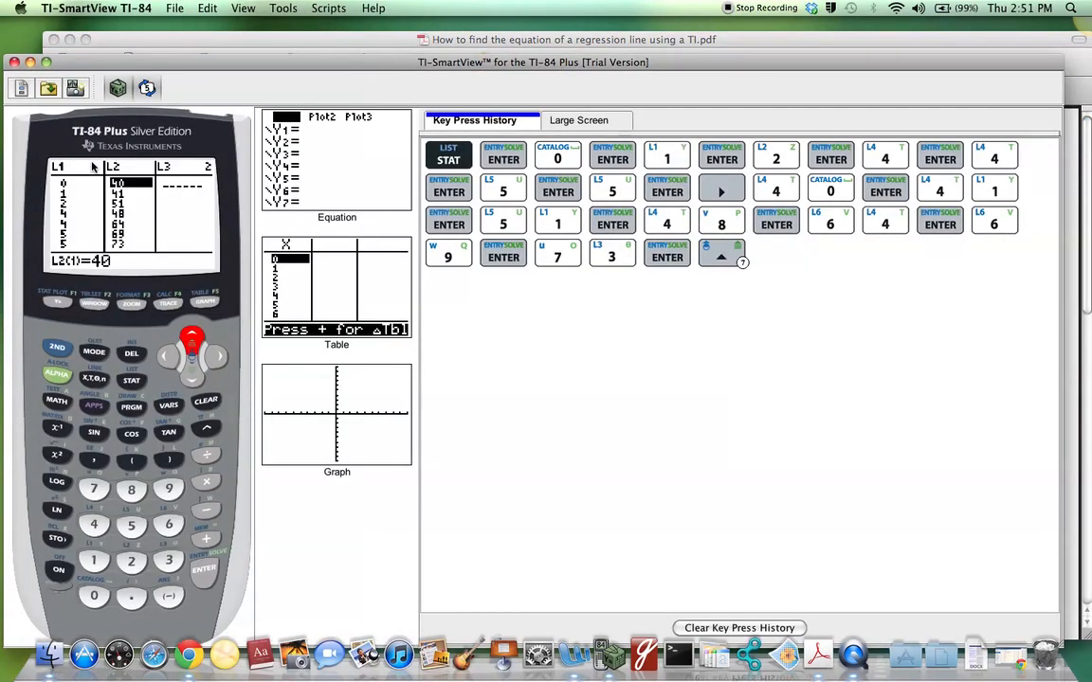
mouse_move(71, 241)
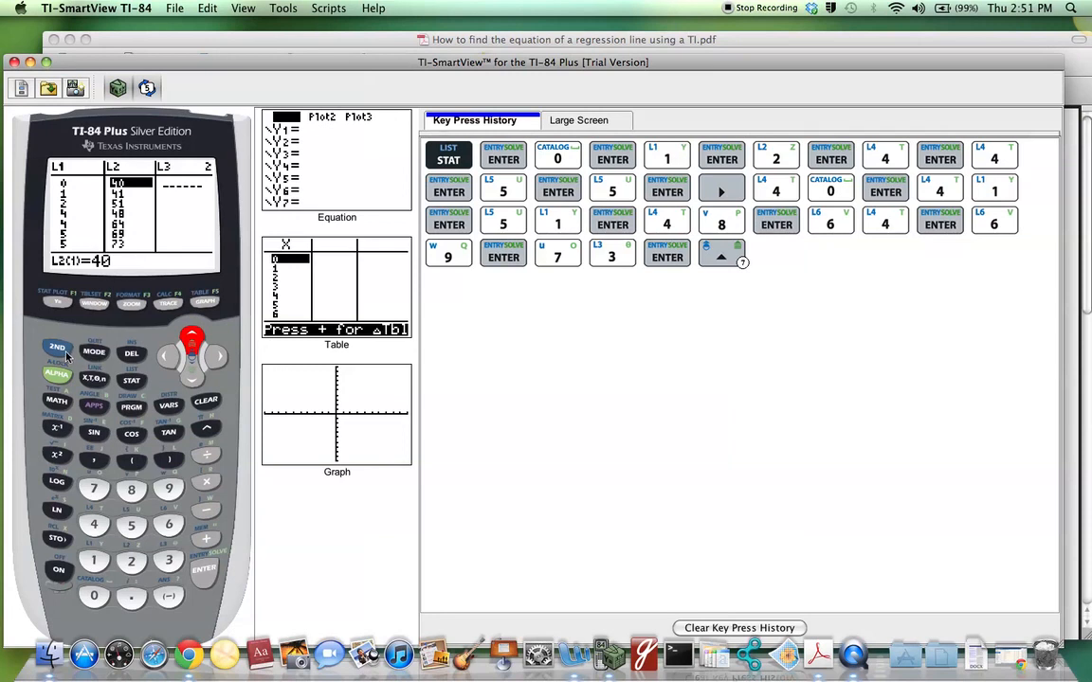
Quit to the home screen and run LinReg(ax+b), giving a=5.958333333 and b=37.26785714
click(56, 347)
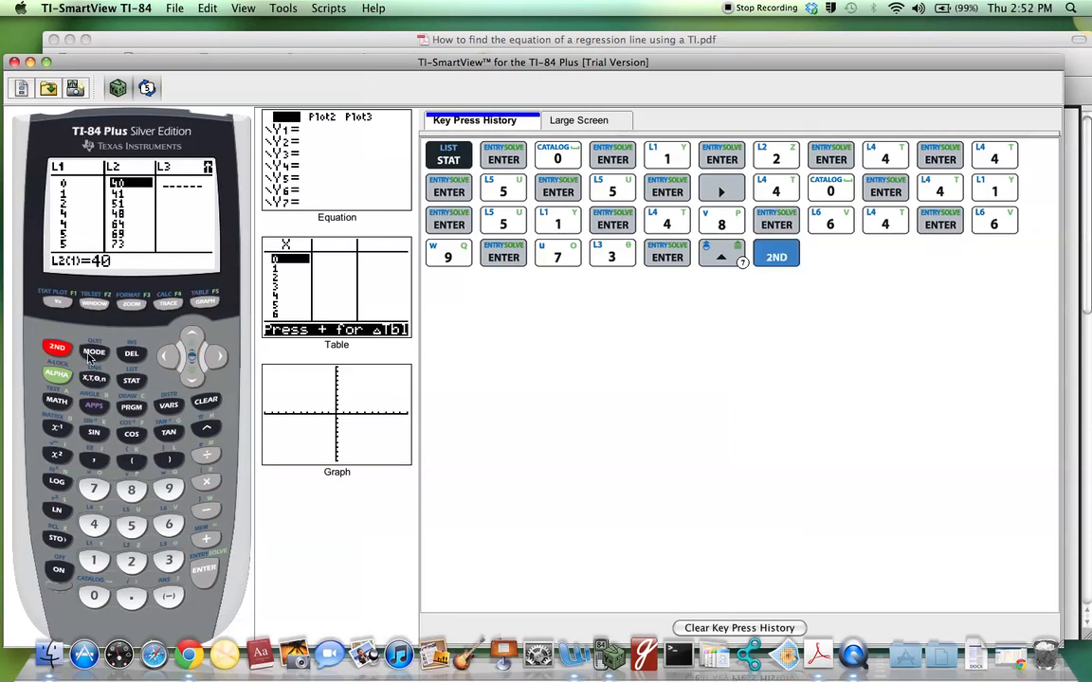
click(94, 353)
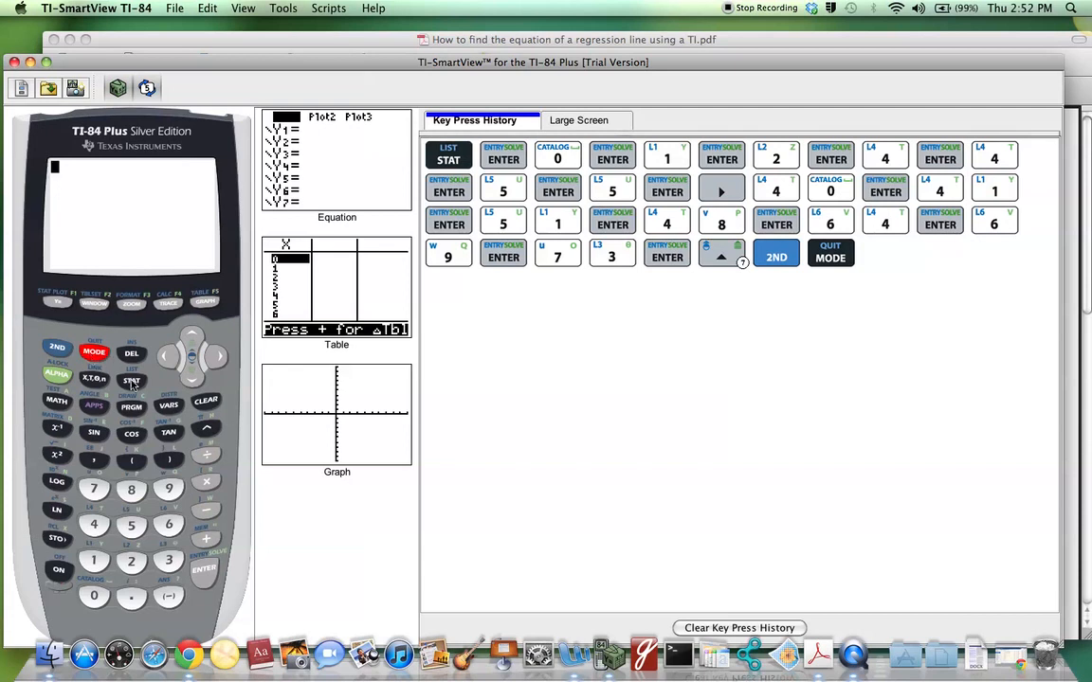
click(131, 379)
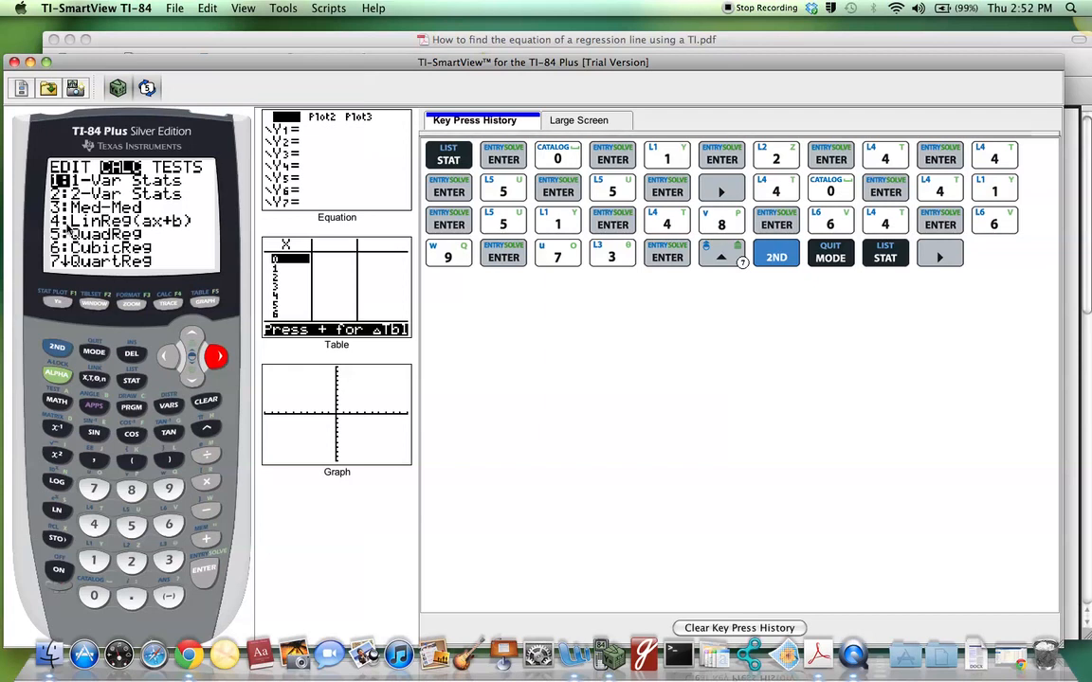
mouse_move(194, 358)
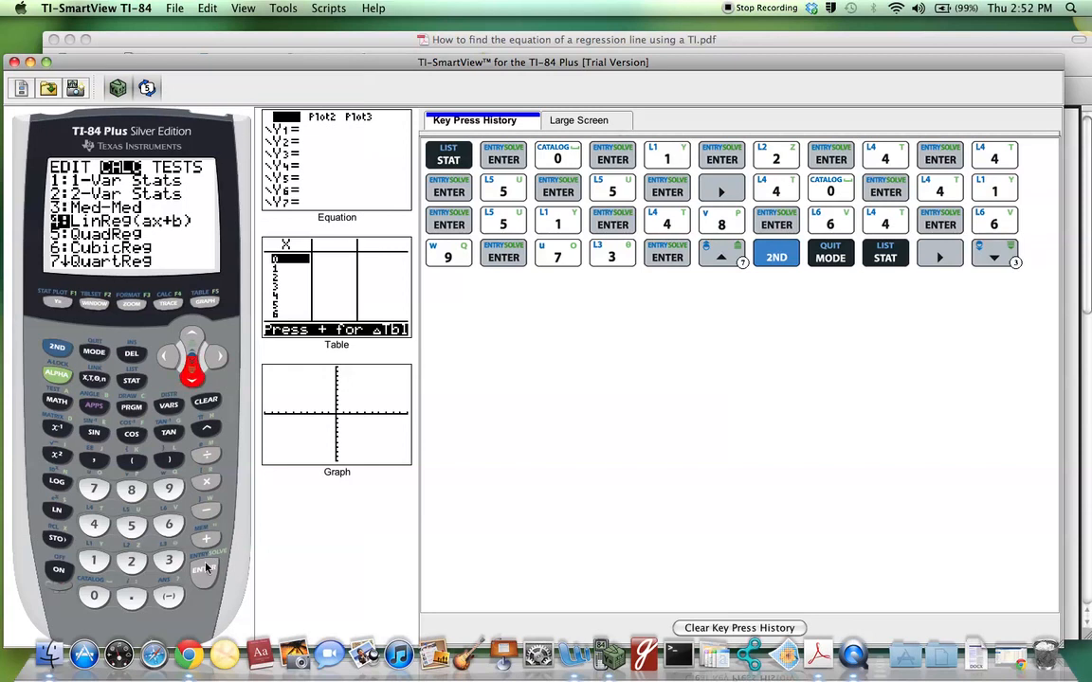
click(205, 568)
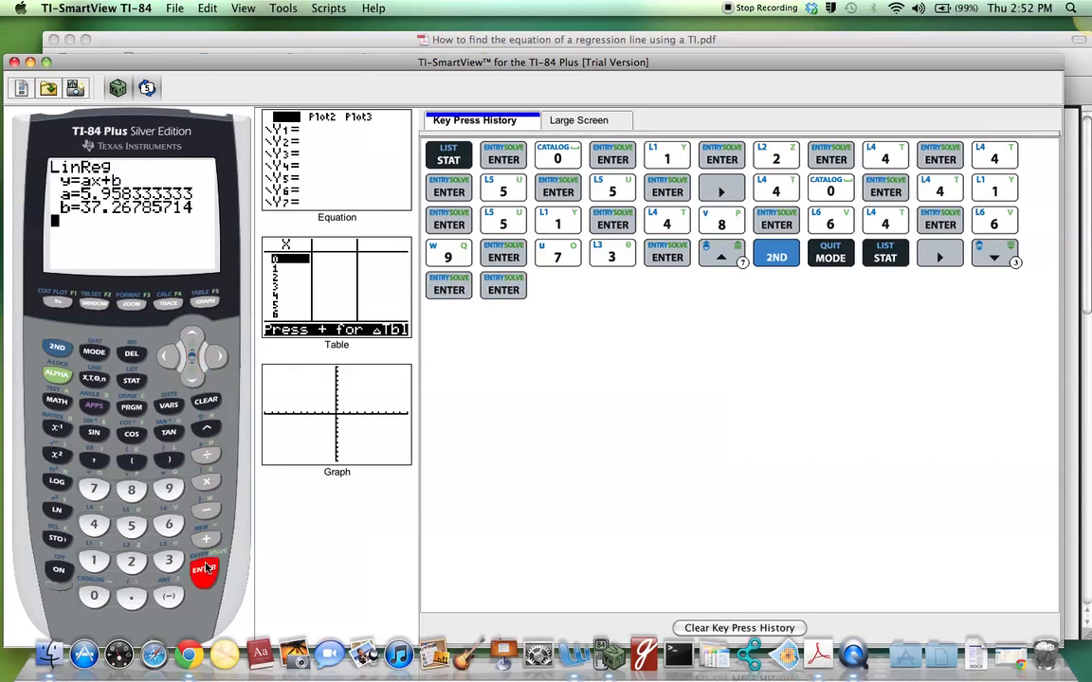
click(204, 570)
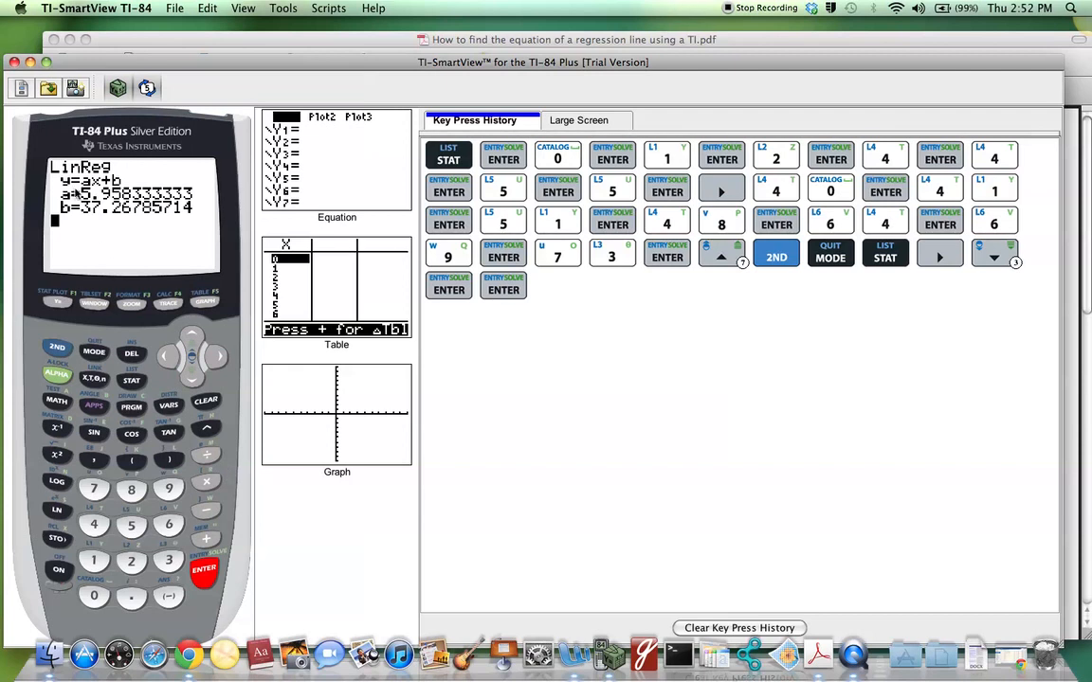